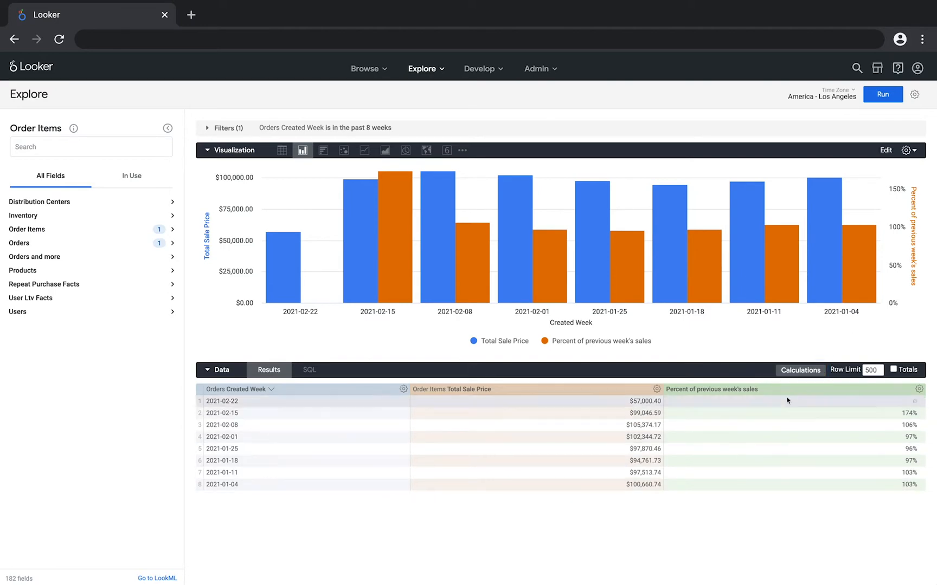
# Step: Bring up the Edit Table Calculations dialog from Calculations in the Data bar
pyautogui.click(800, 371)
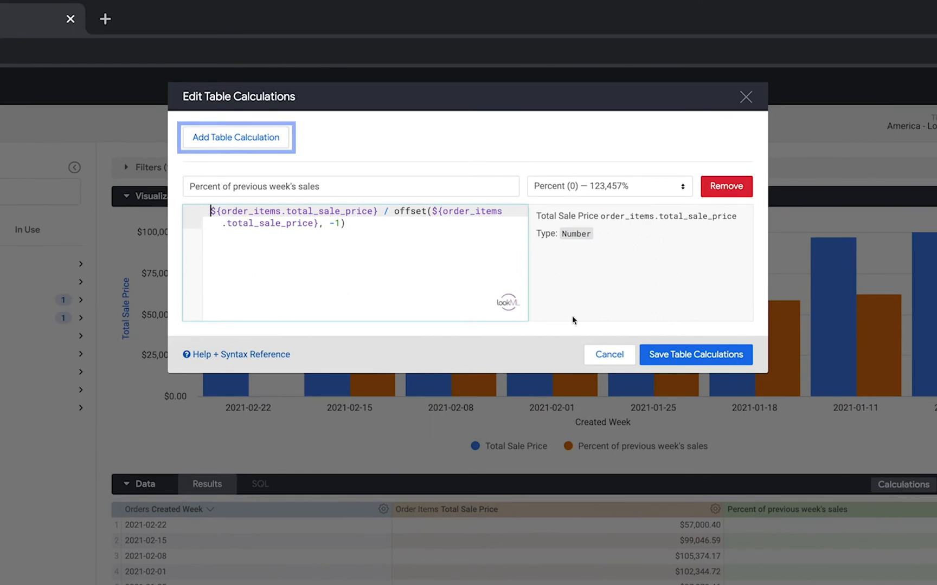
# Step: Create 'Exceeds previous week's sales' as ${percent_of_previous_weeks_sales} > 1 and save it
pyautogui.click(235, 138)
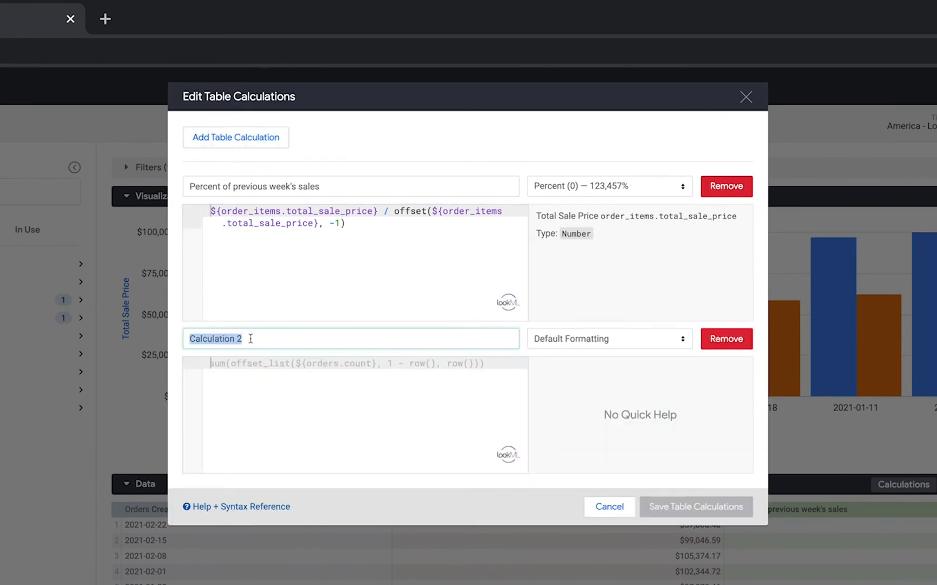
pyautogui.write('Exceeds')
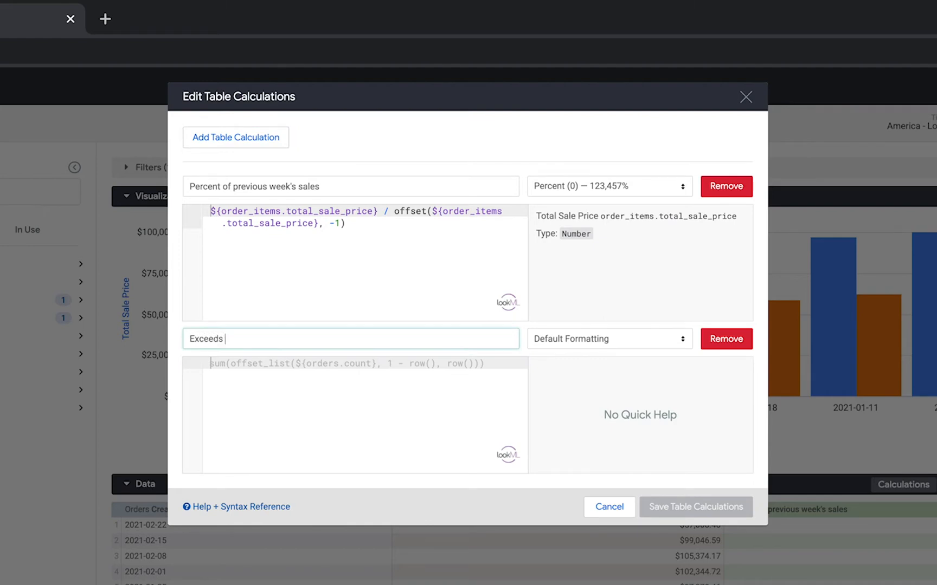
pyautogui.write('previous week')
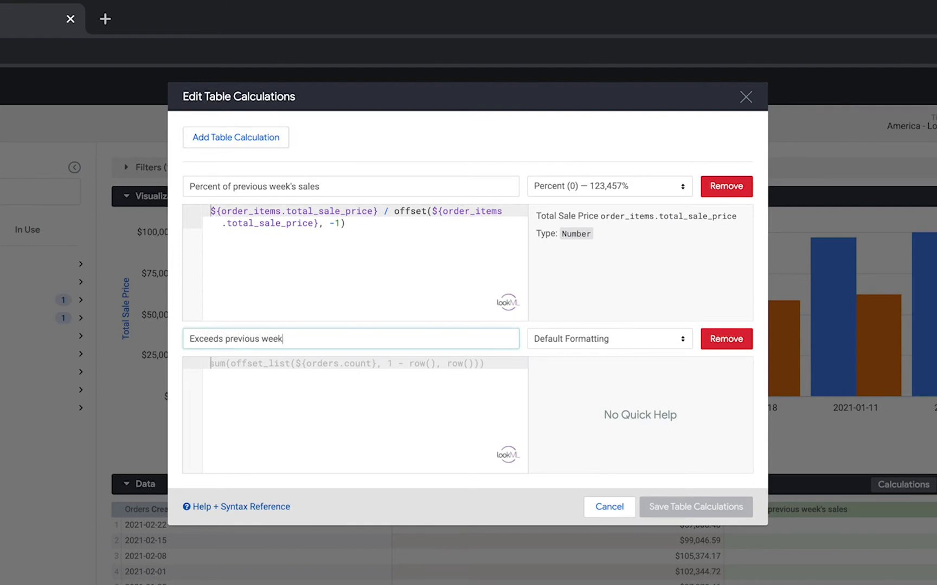
pyautogui.write("'s sales")
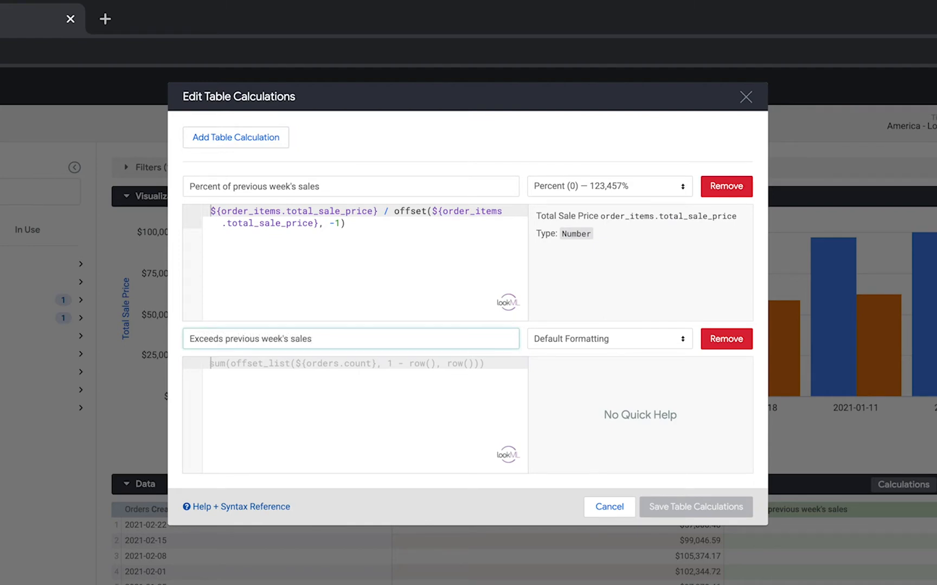
pyautogui.write('${')
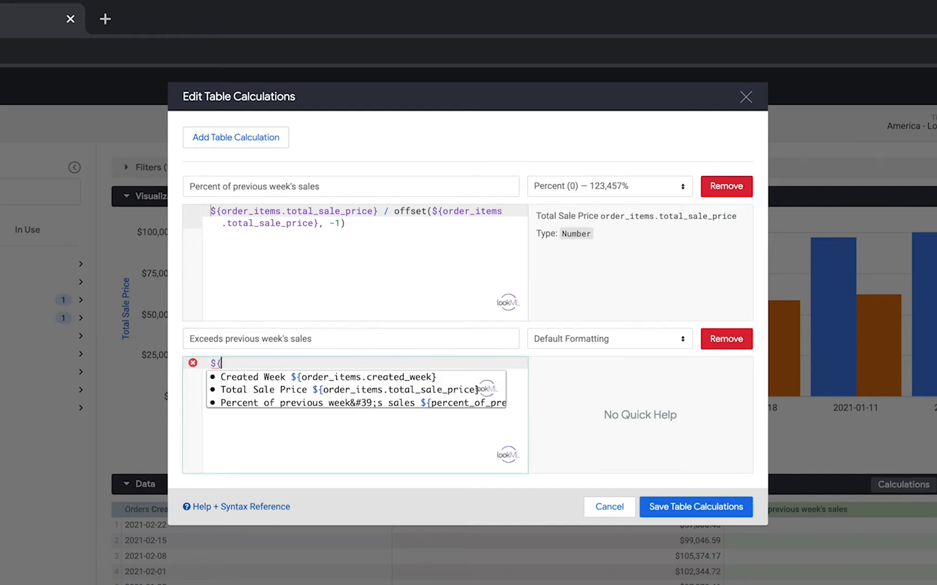
pyautogui.write('previous_weeks_sales')
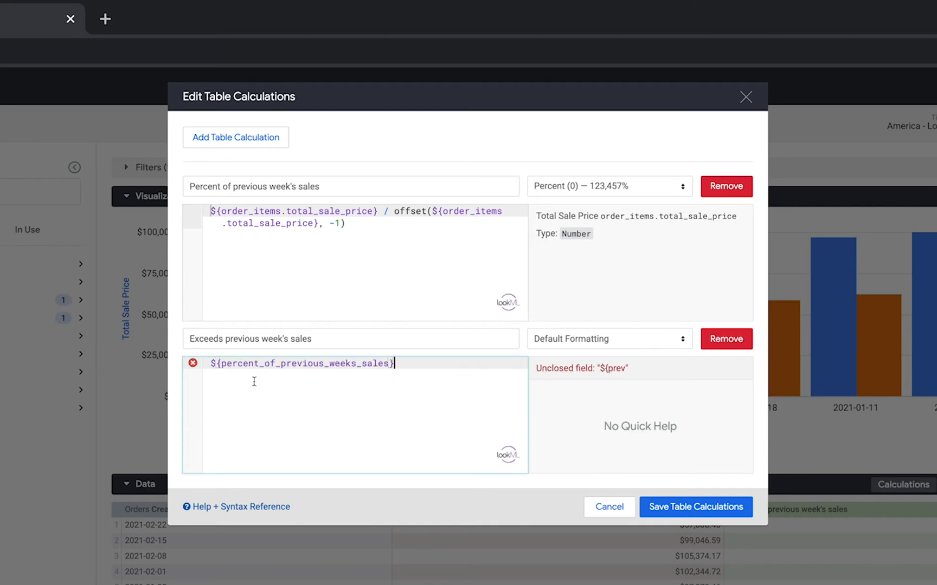
pyautogui.write('> 1')
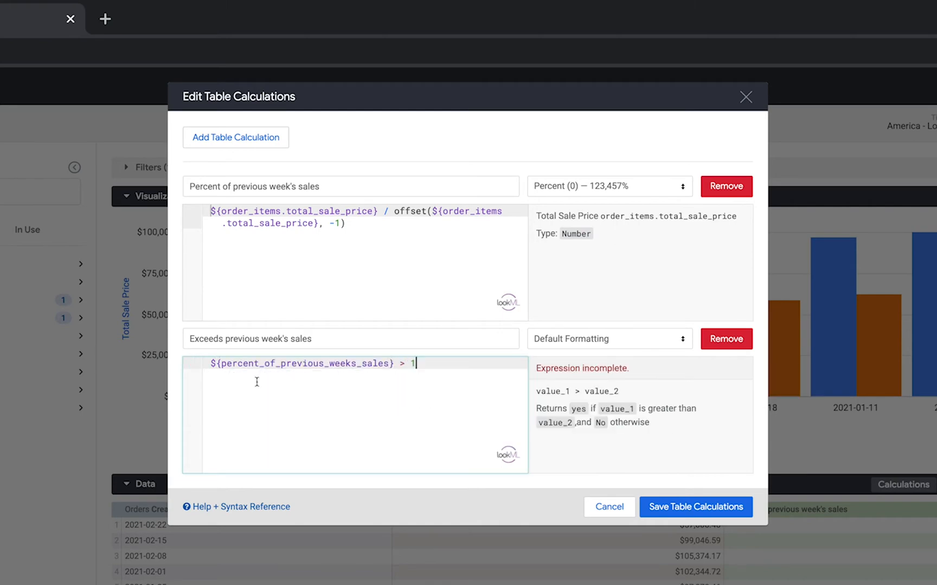
pyautogui.click(695, 507)
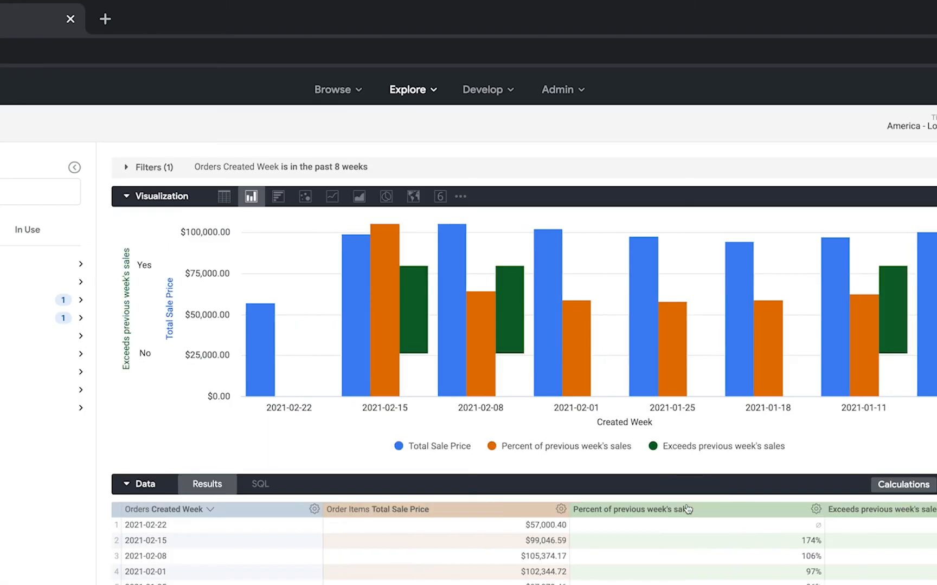